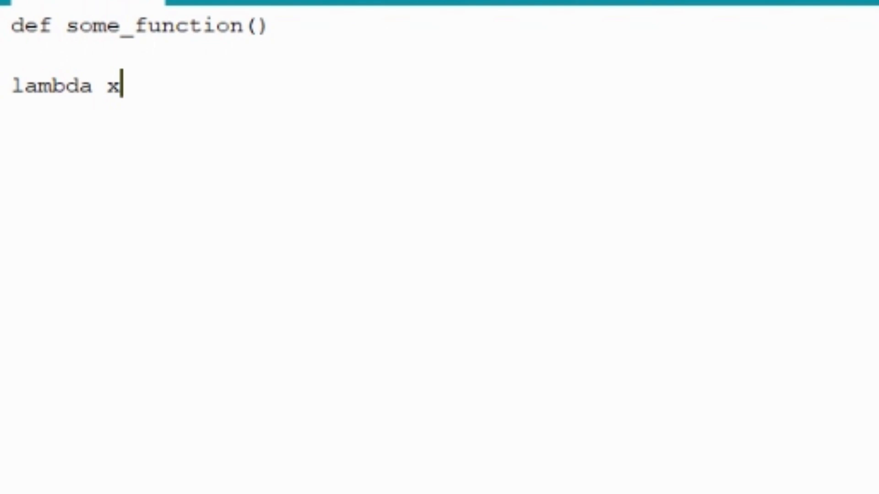
{"action": "type", "text": ":"}
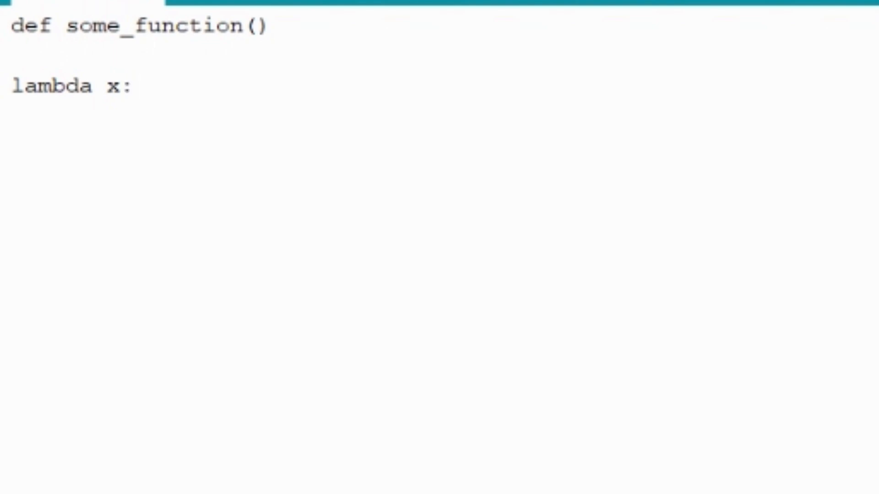
{"action": "type", "text": "void someFunc"}
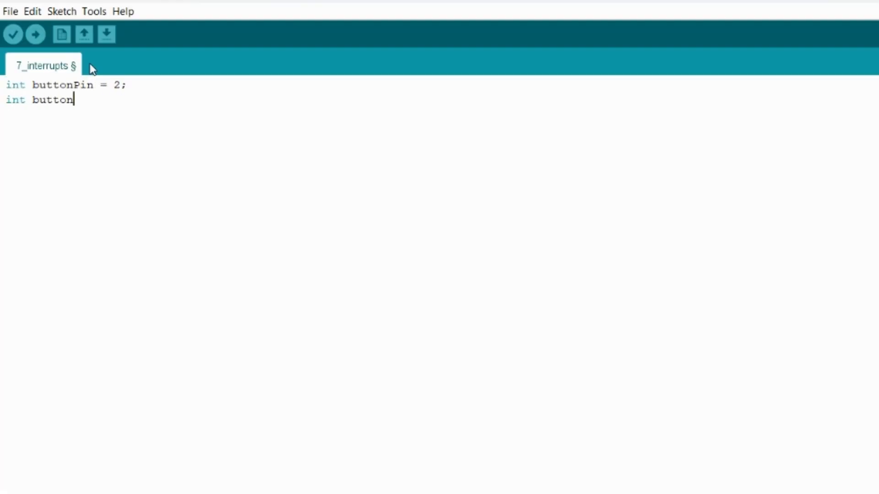
{"action": "type", "text": "LED = 11;"}
{"action": "type", "text": "digitalWrite(buttonLED, HIGH"}
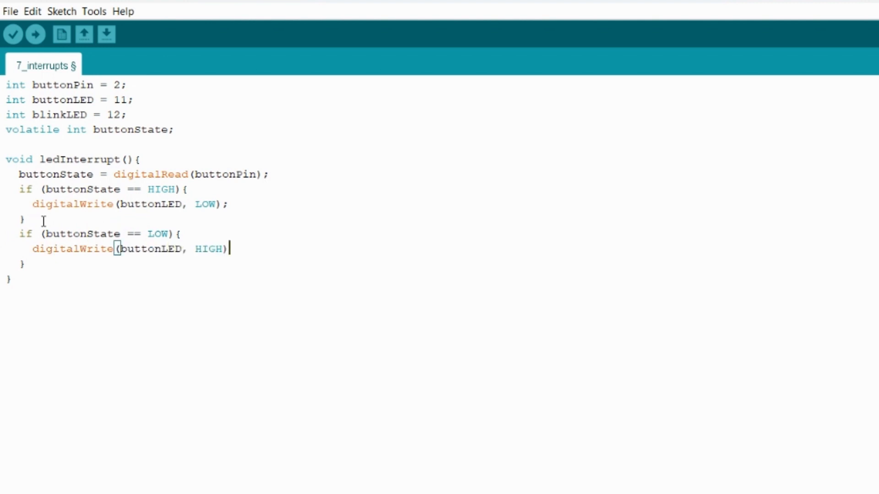
{"action": "type", "text": "void setup(){"}
{"action": "type", "text": "pinMode(buttonPin, INTPUT_PULLU"}
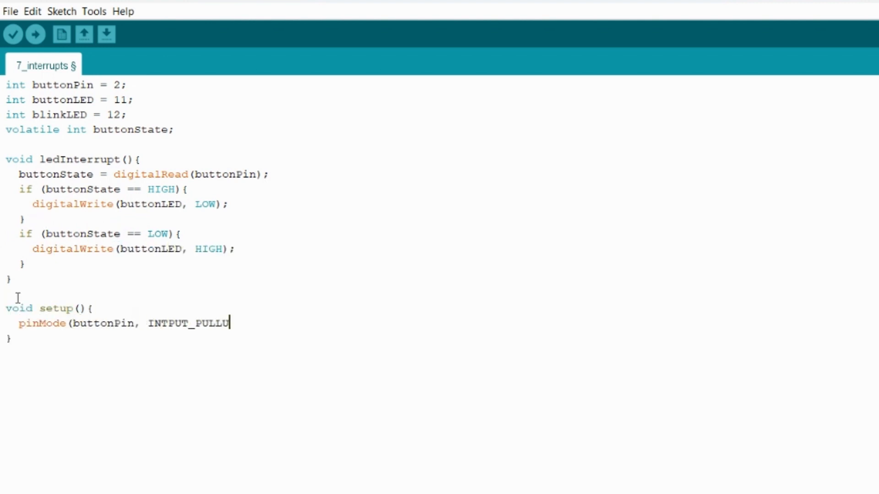
{"action": "type", "text": "P);"}
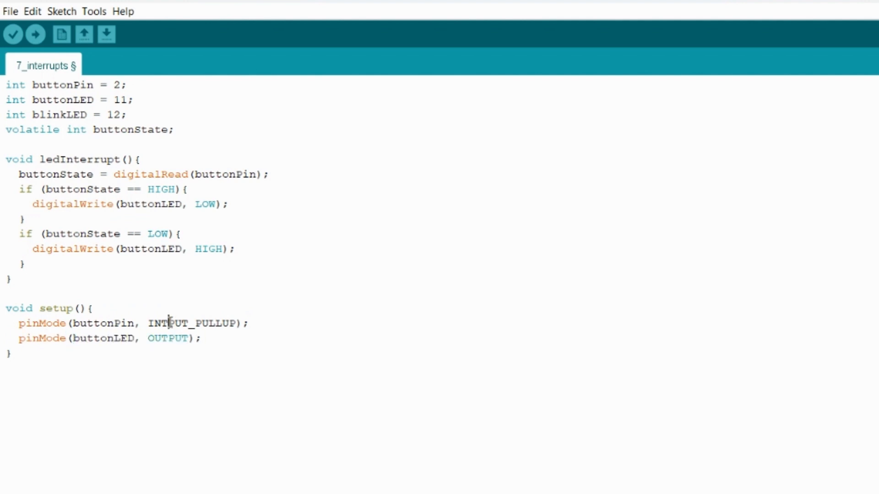
{"action": "type", "text": "pinMode(blinkLED, OUTPUT);"}
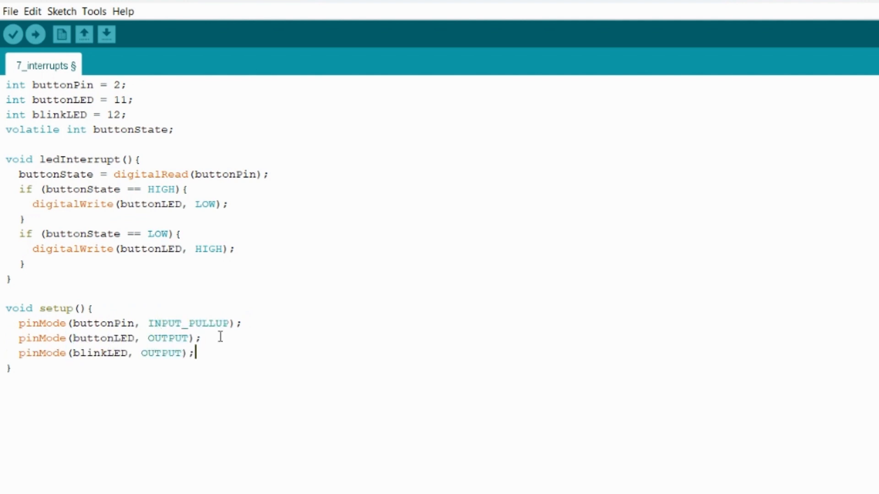
{"action": "type", "text": "attachInterrupt(digitalPinToInterrupt(buttonPin), ledInterrupt, CHANGE);"}
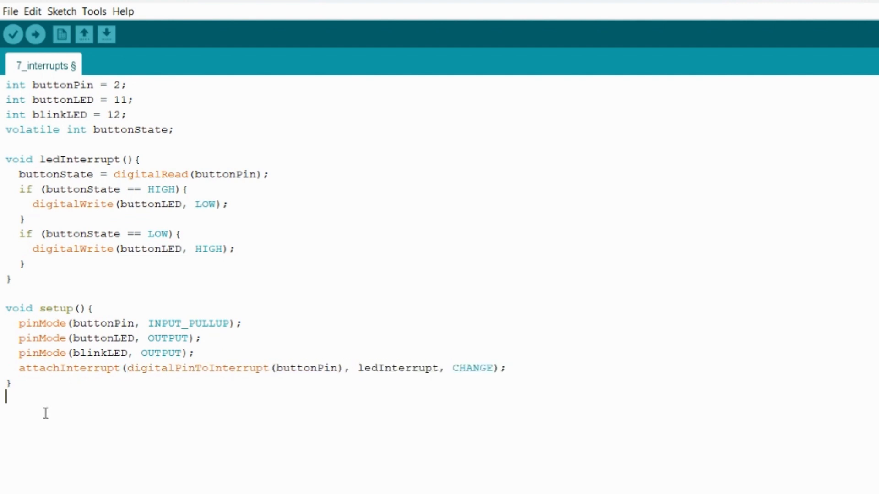
{"action": "type", "text": "void loop(){"}
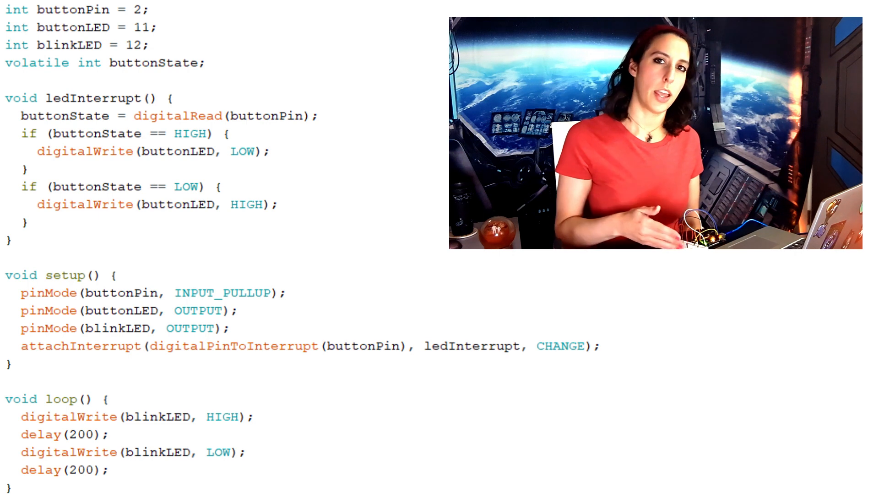
{"action": "scroll", "scroll_direction": "down", "scroll_amount": 3}
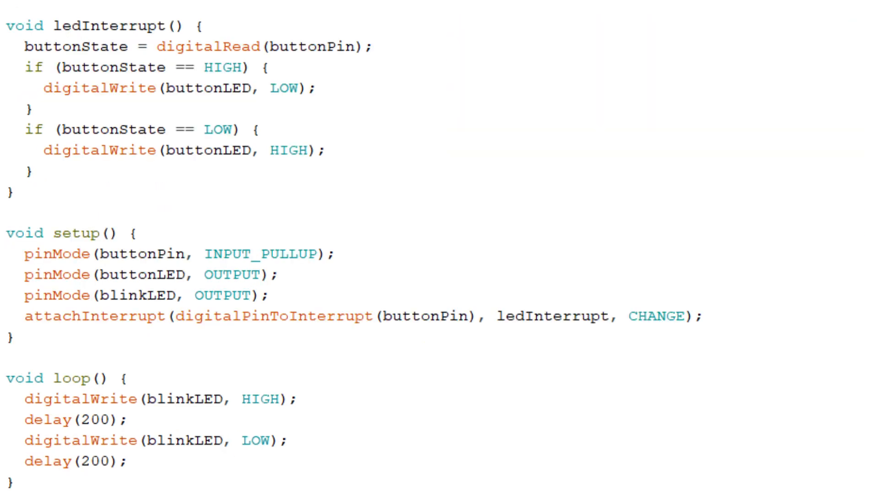